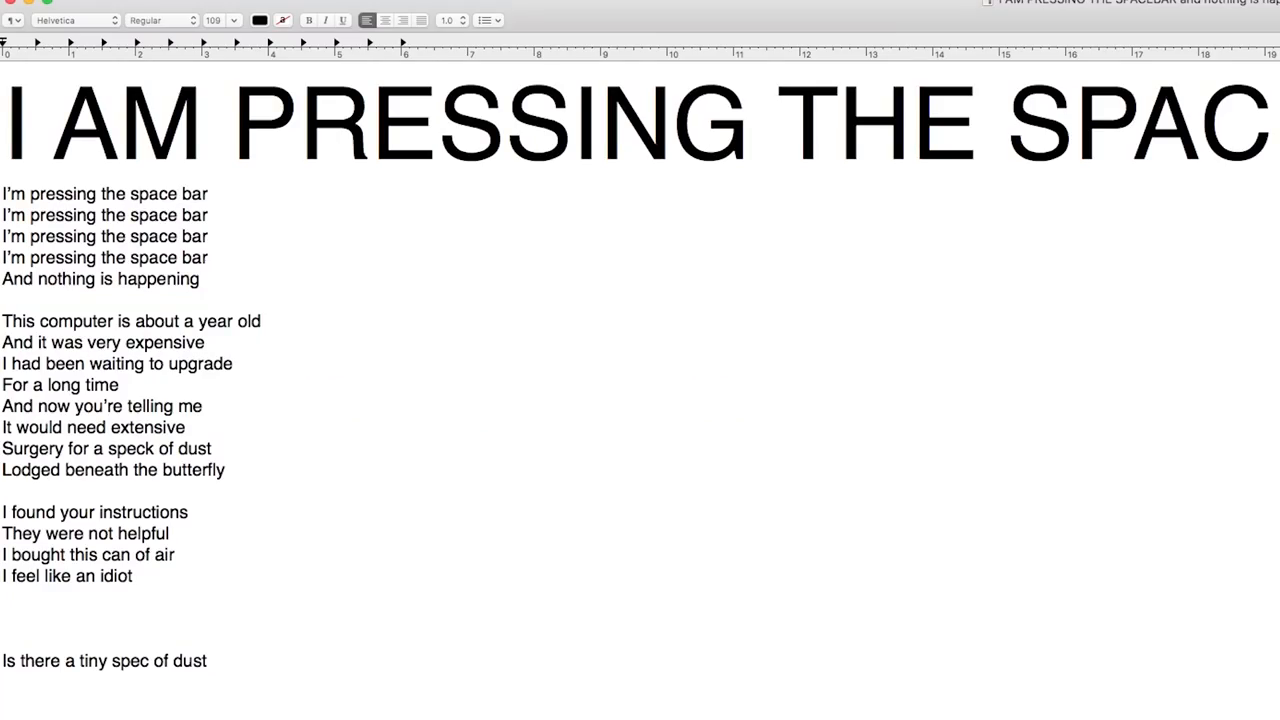
{"action": "left_click", "coordinate": [436, 122]}
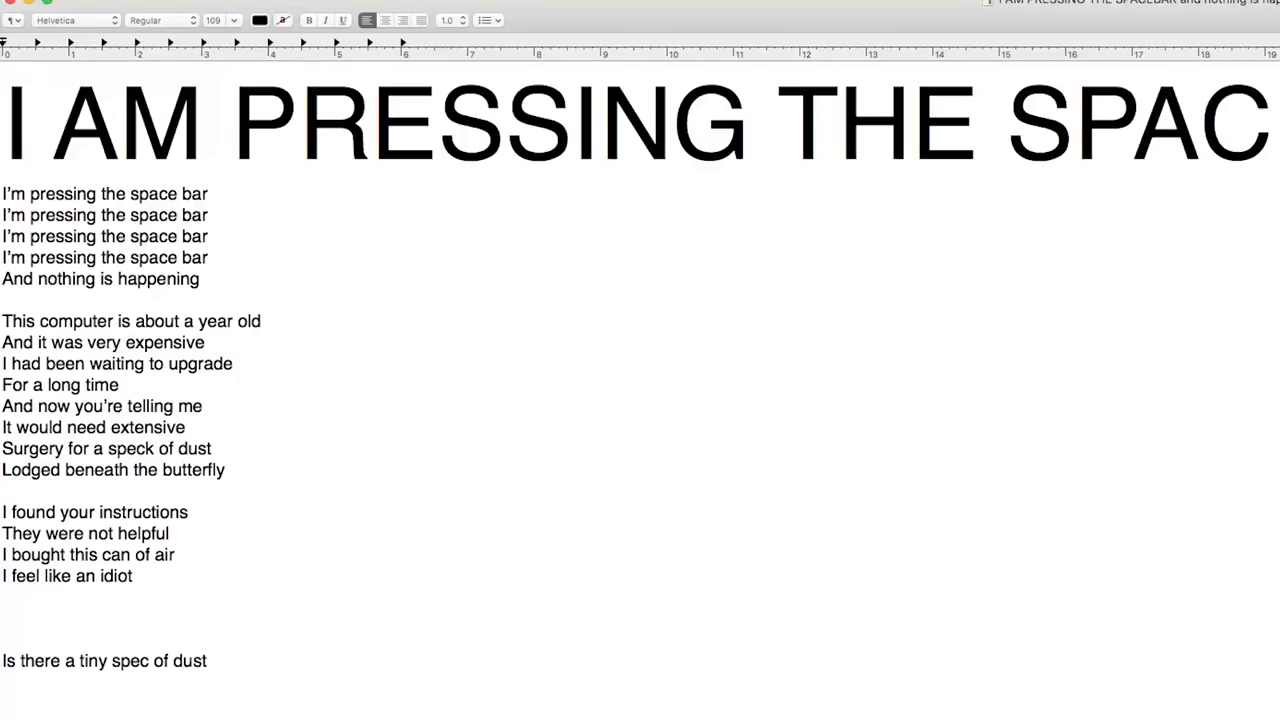
{"action": "left_click", "coordinate": [436, 122]}
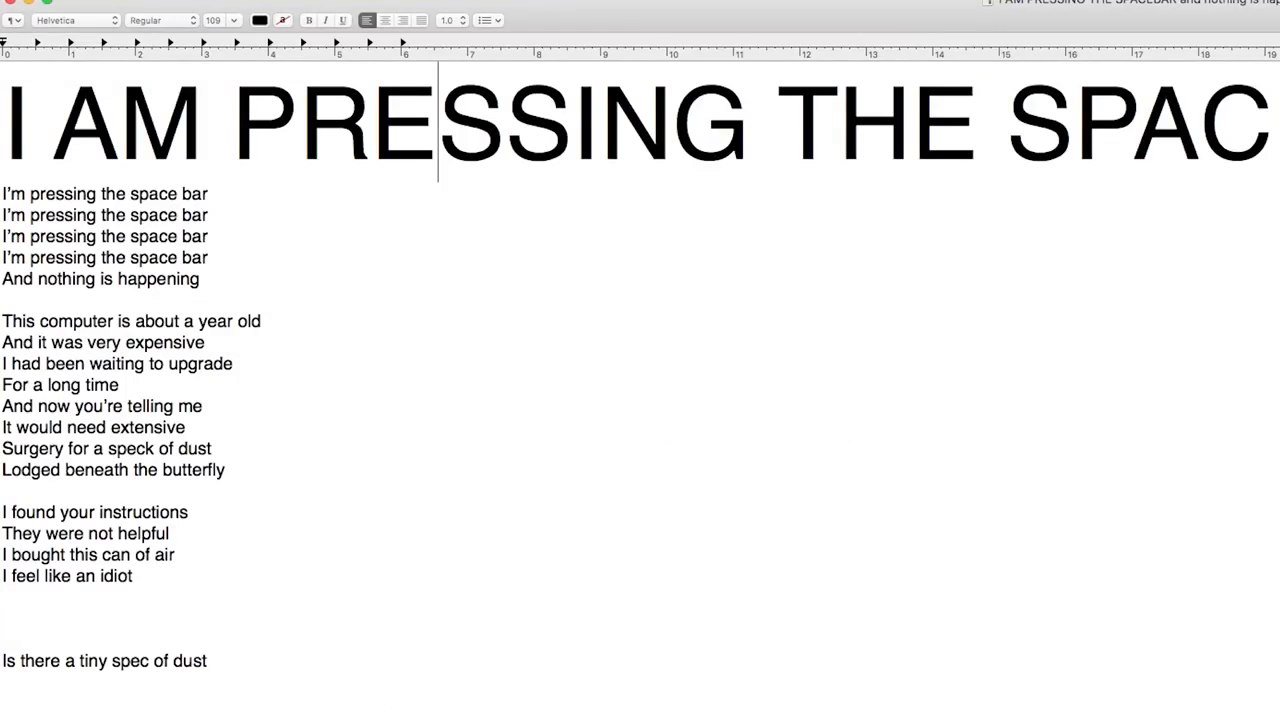